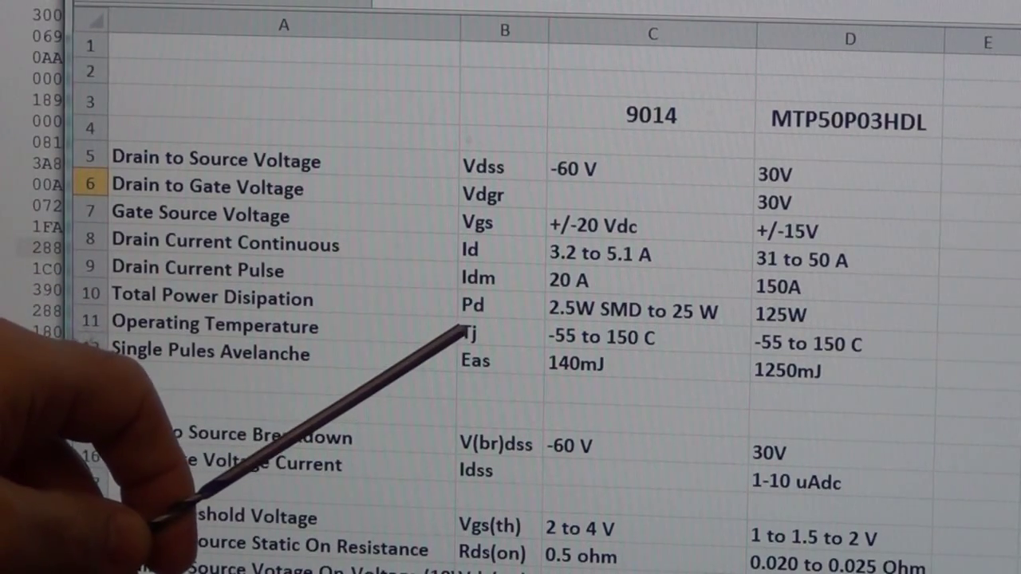
scroll(down, 3)
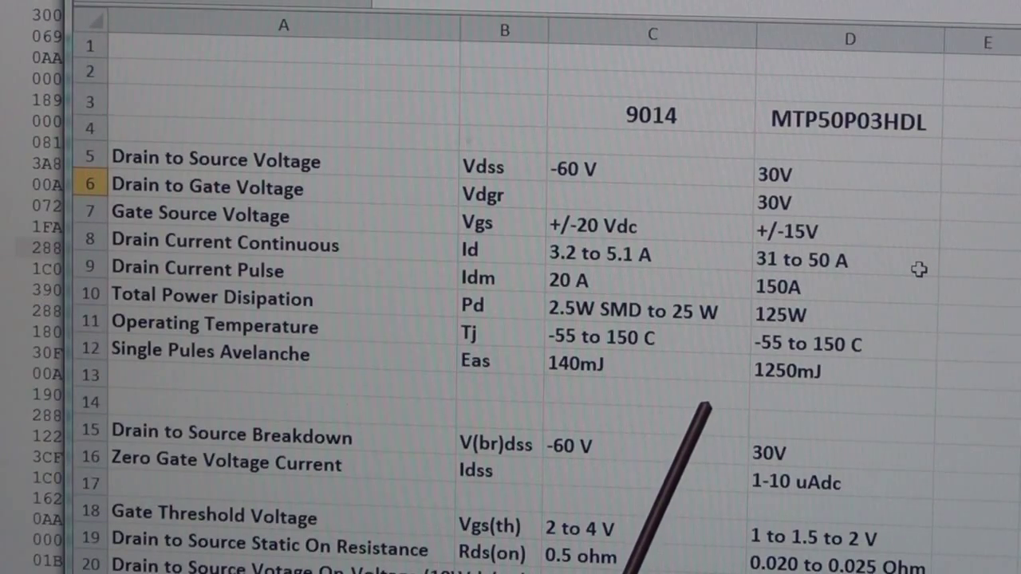
scroll(down, 3)
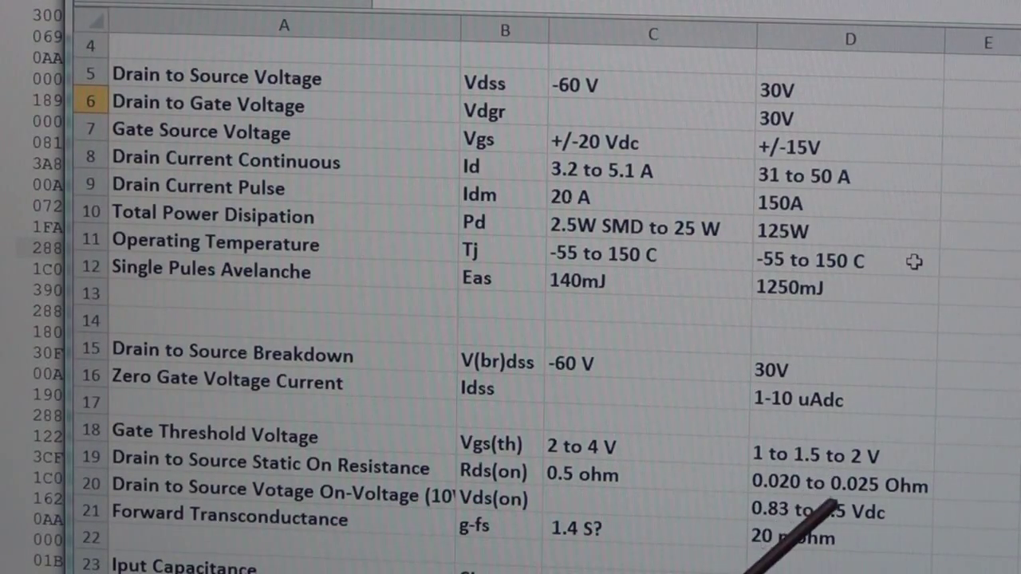
mouse_move(718, 495)
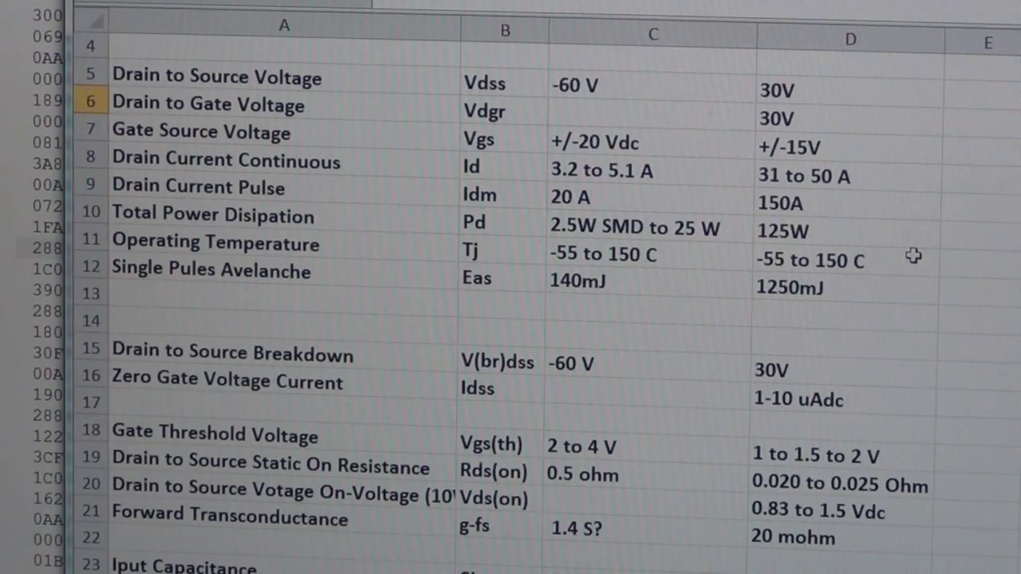
scroll(down, 3)
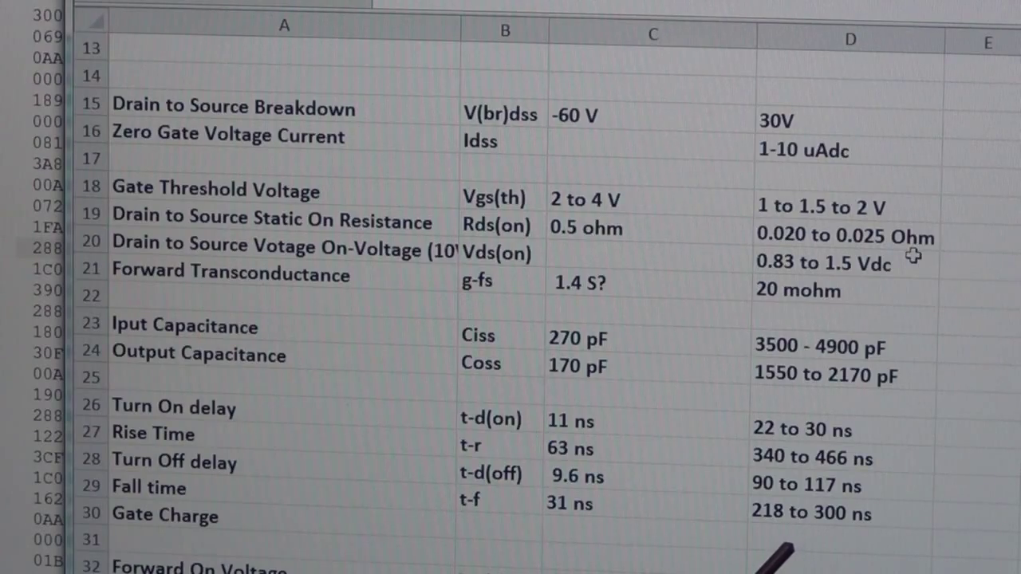
scroll(down, 3)
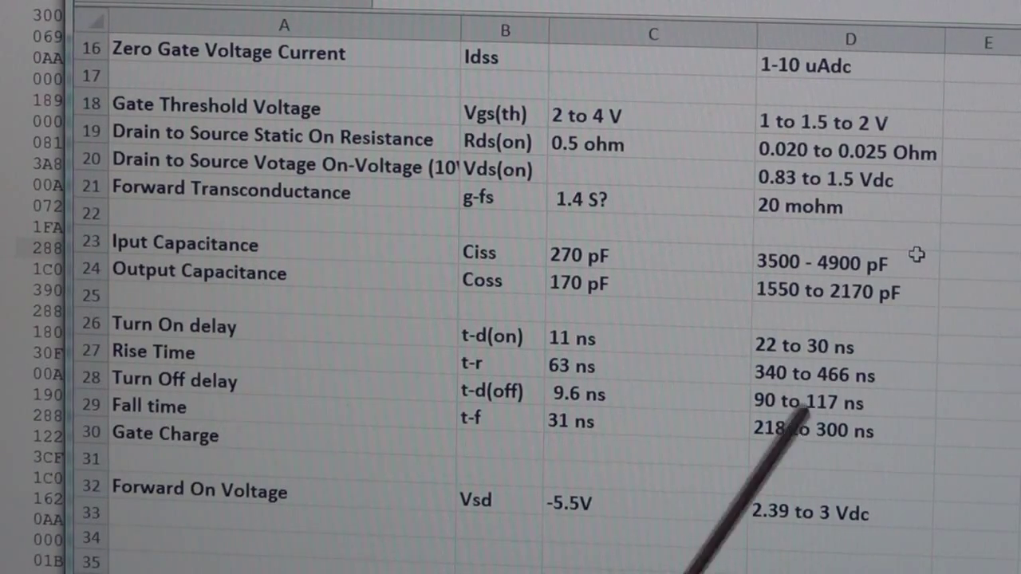
mouse_move(654, 375)
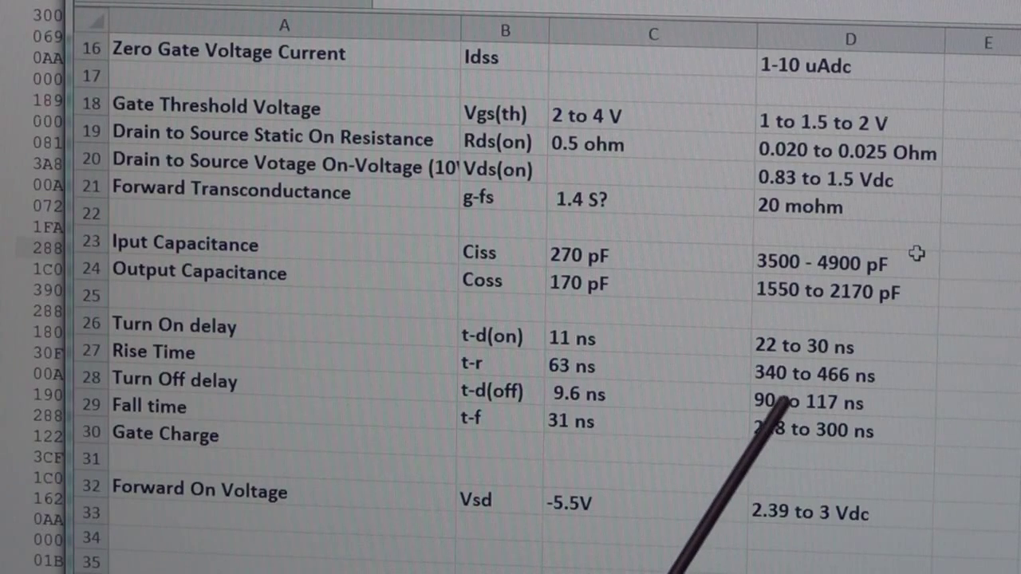
mouse_move(766, 399)
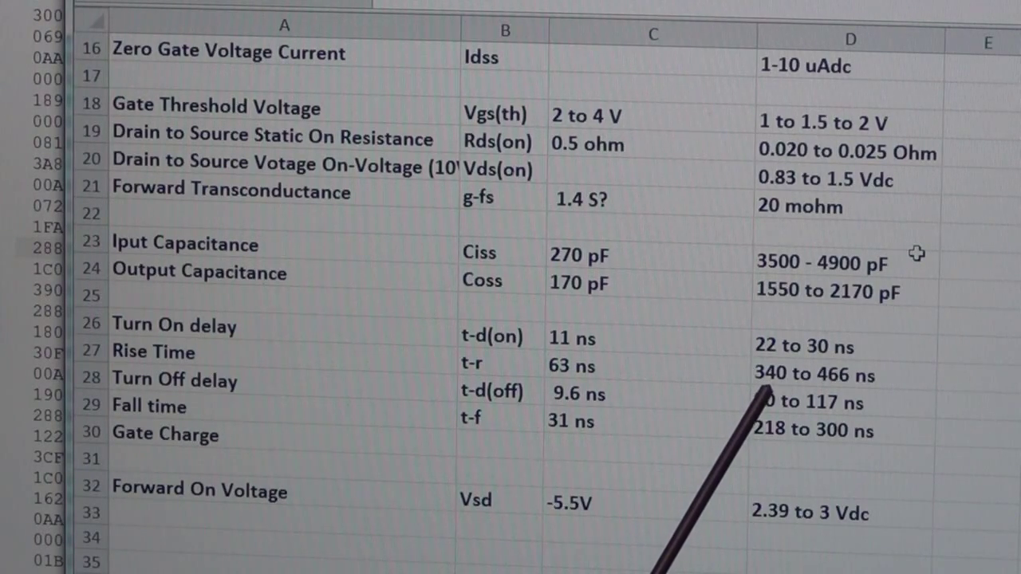
mouse_move(766, 454)
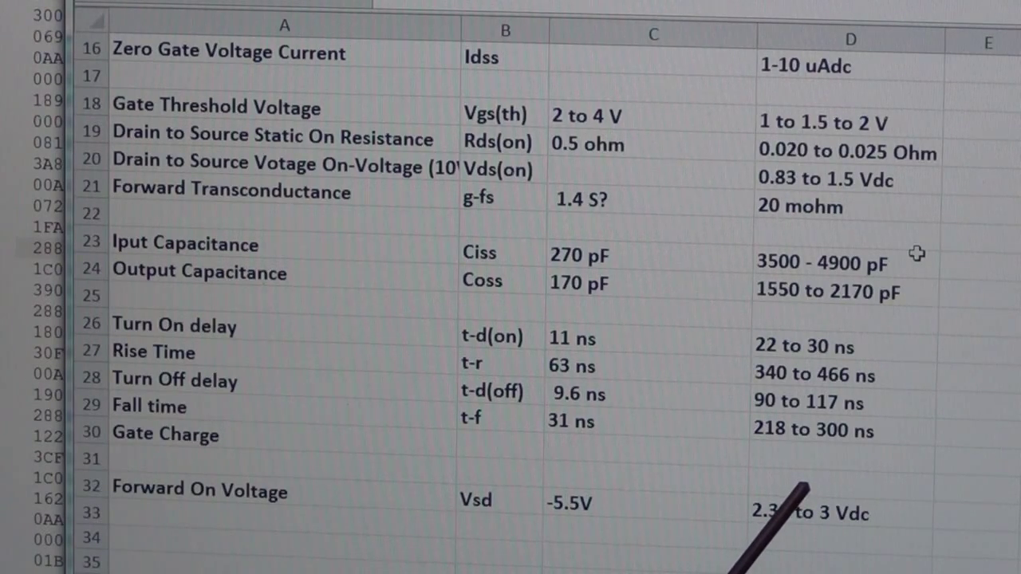
scroll(down, 3)
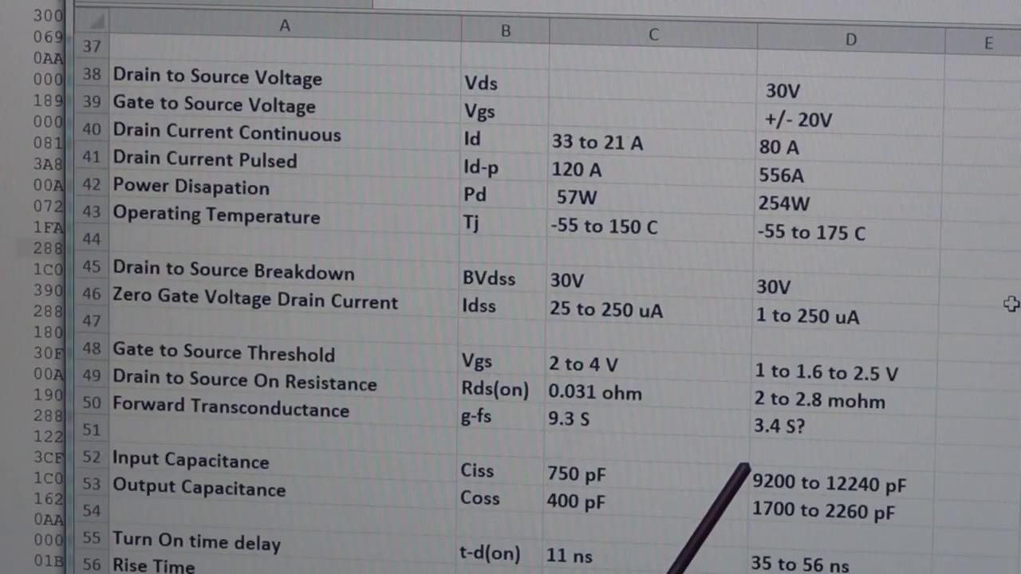
scroll(down, 3)
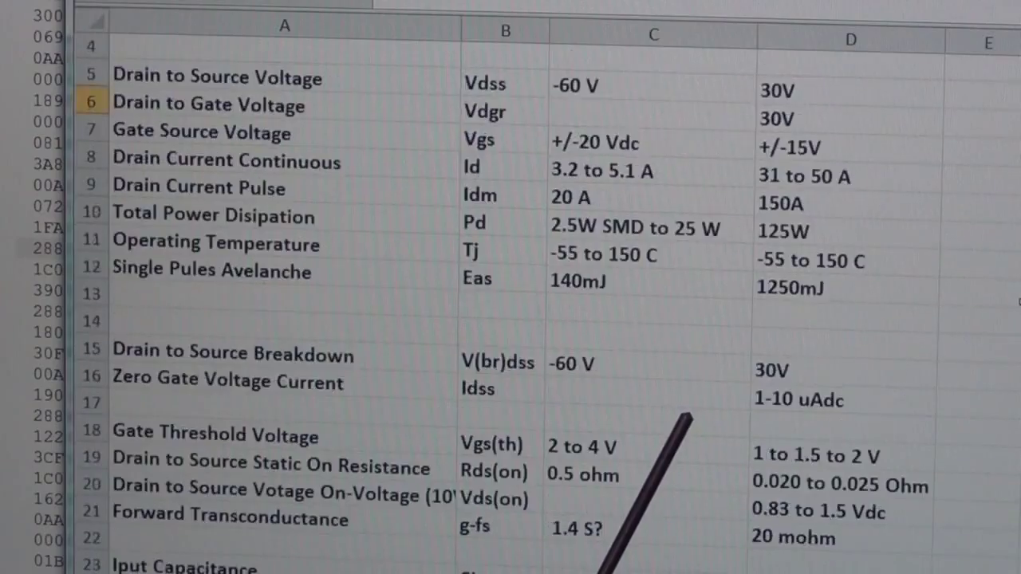
scroll(down, 3)
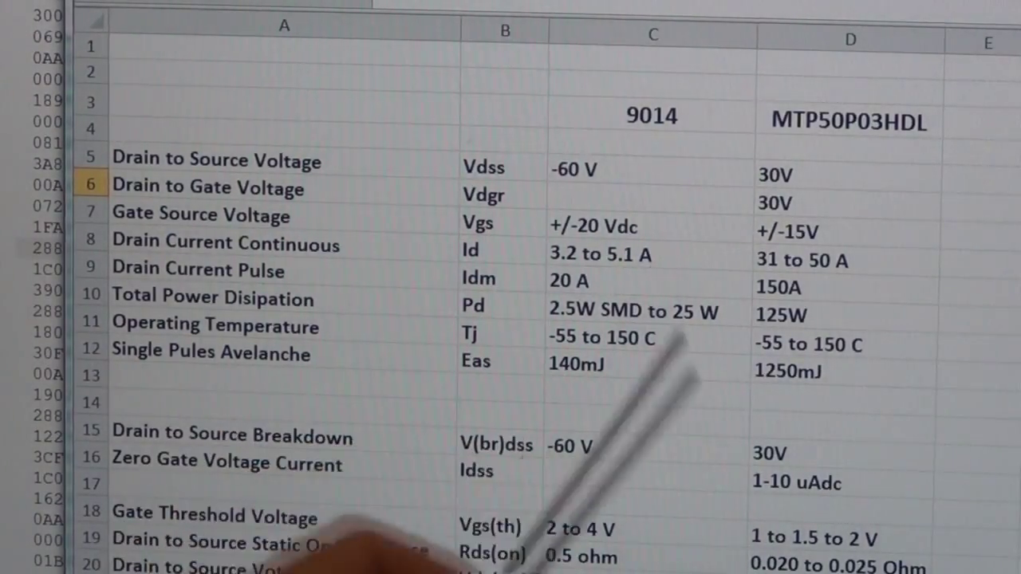
scroll(down, 3)
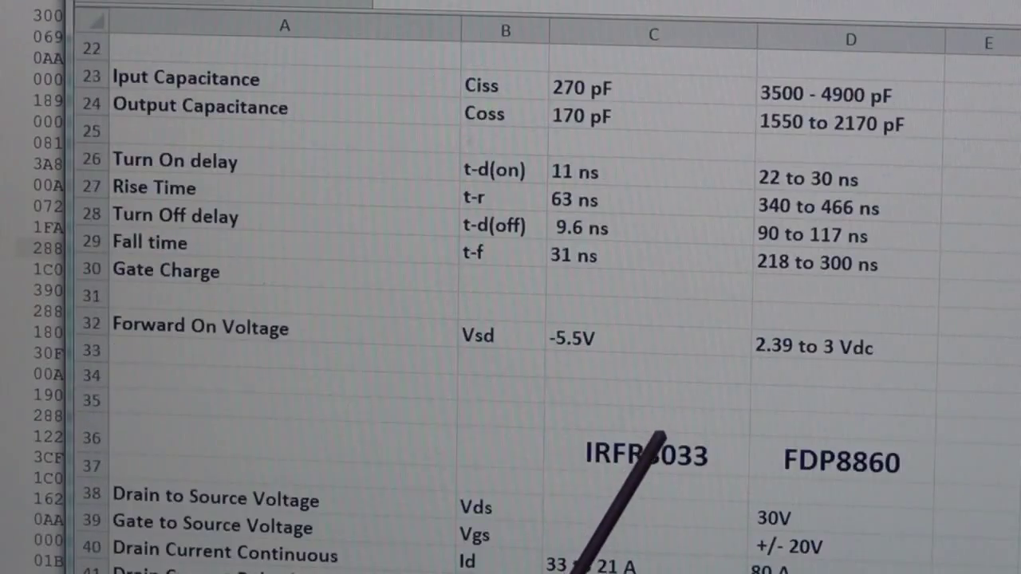
scroll(down, 3)
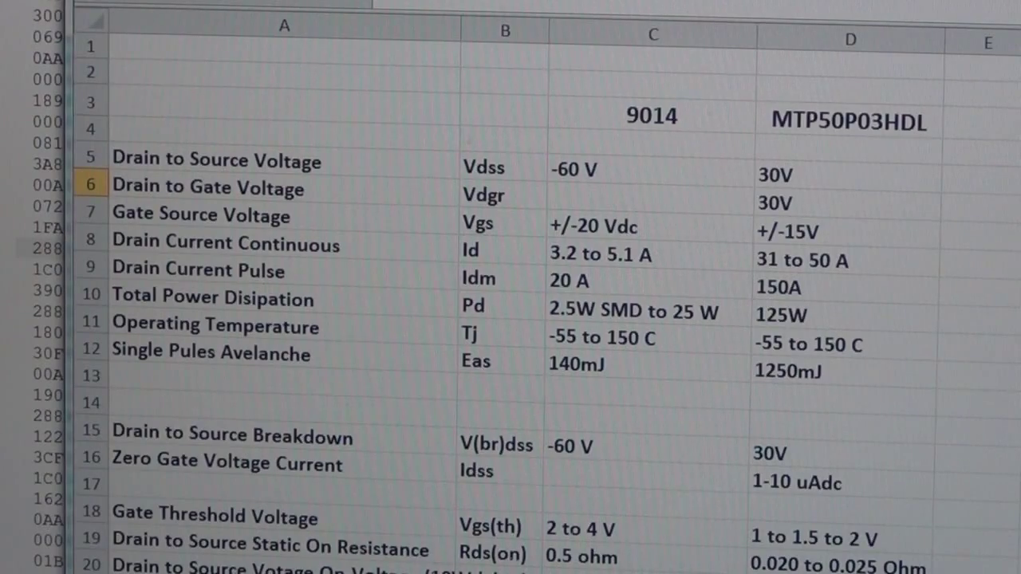
scroll(down, 3)
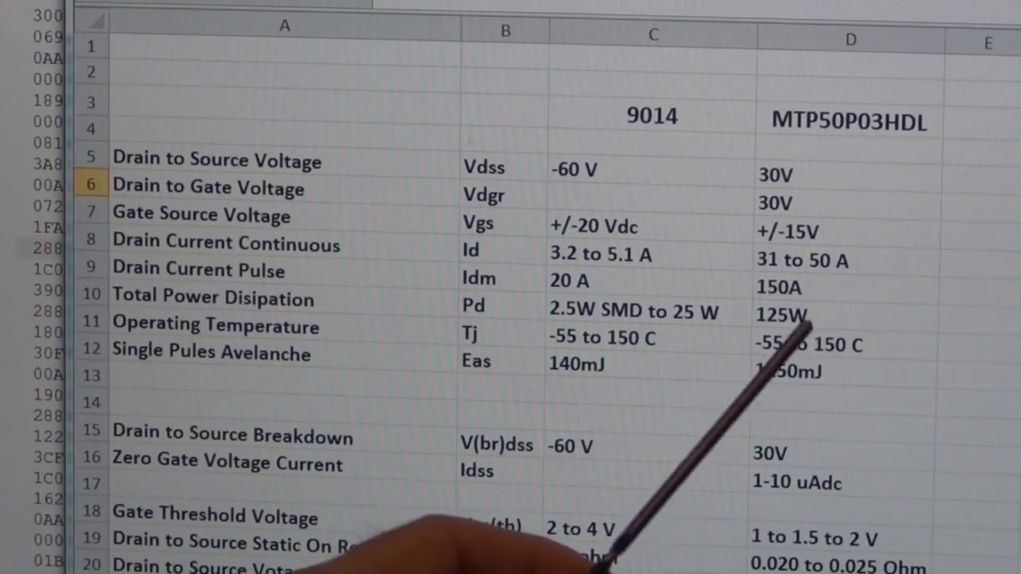
scroll(down, 3)
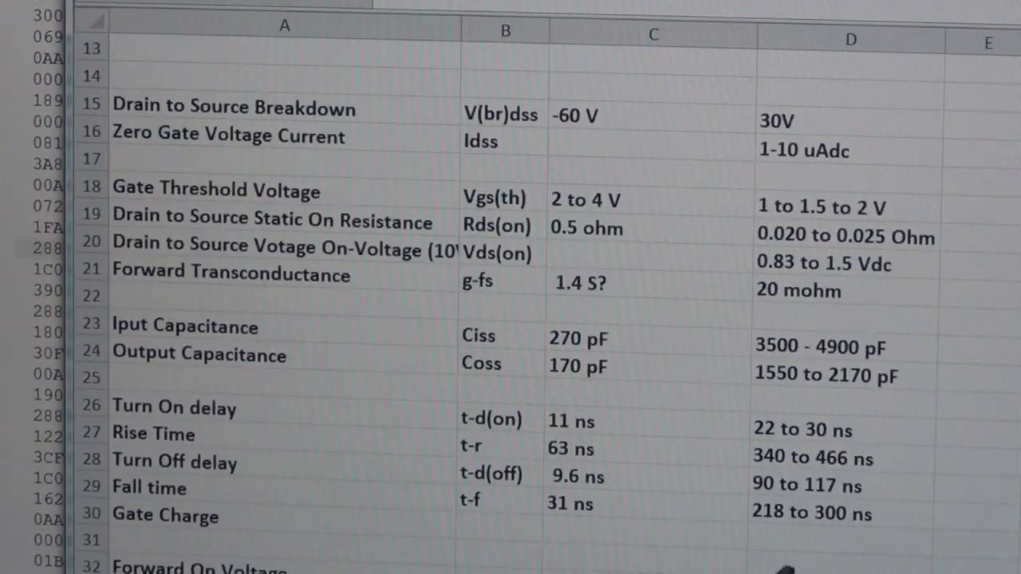
scroll(down, 3)
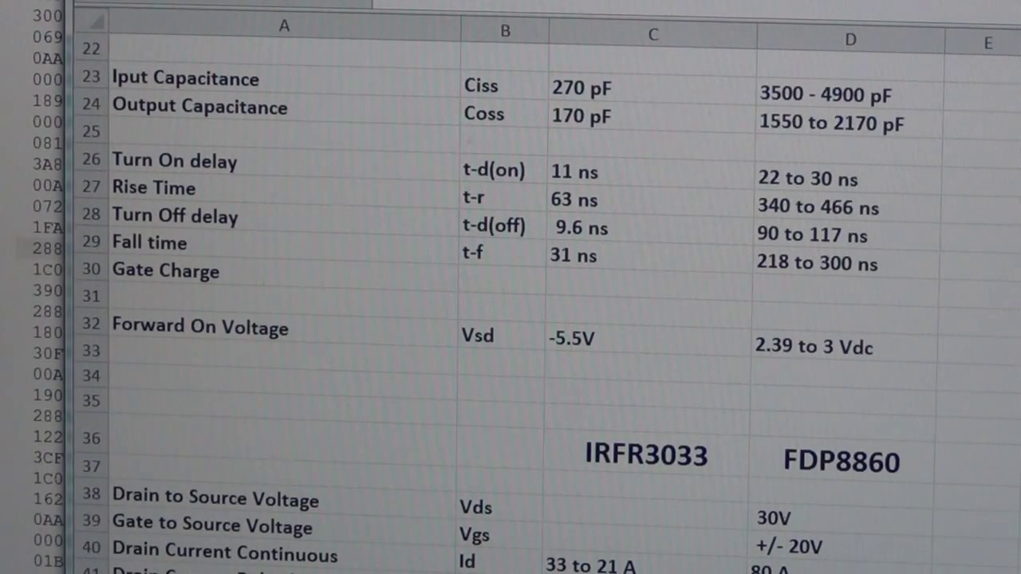